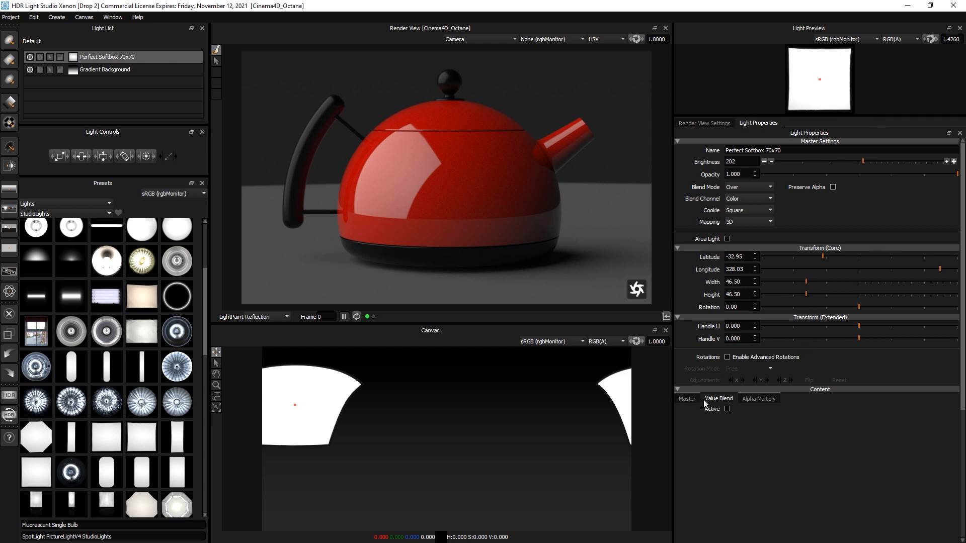
- Activate the Value Blend content on the Perfect Softbox 70x70 light, Box Gradient in Add mode
left_click(686, 398)
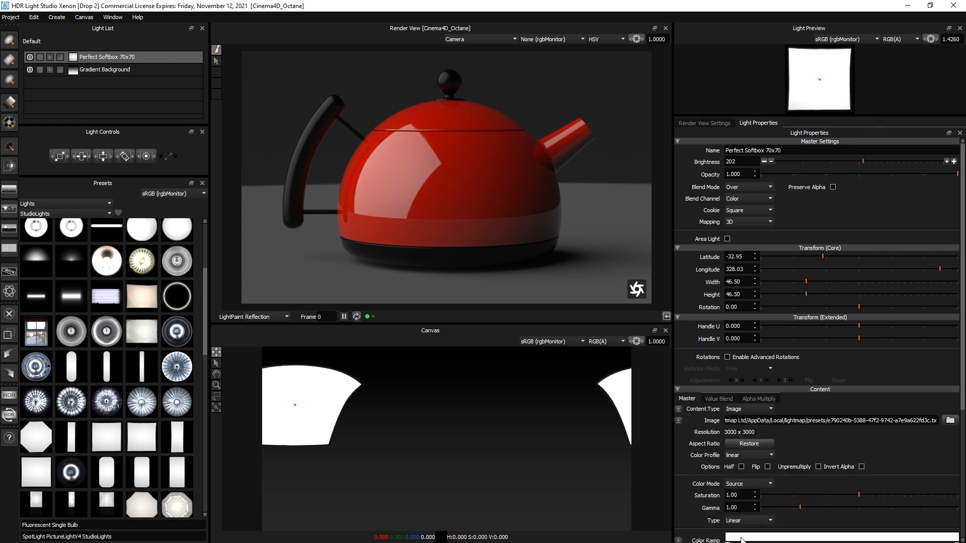
left_click(719, 399)
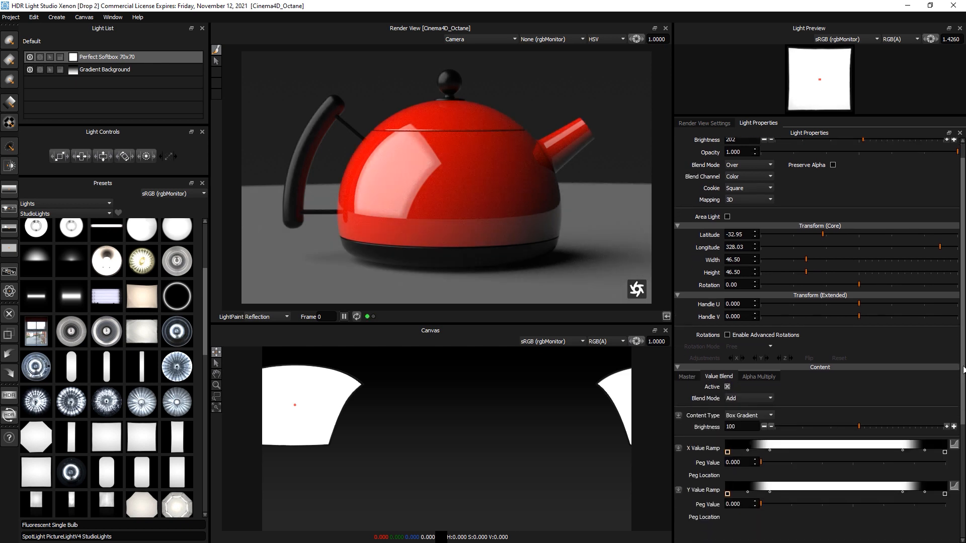
- Set the Value Blend content to a Radial Gradient with brightness 50
scroll("down", 3)
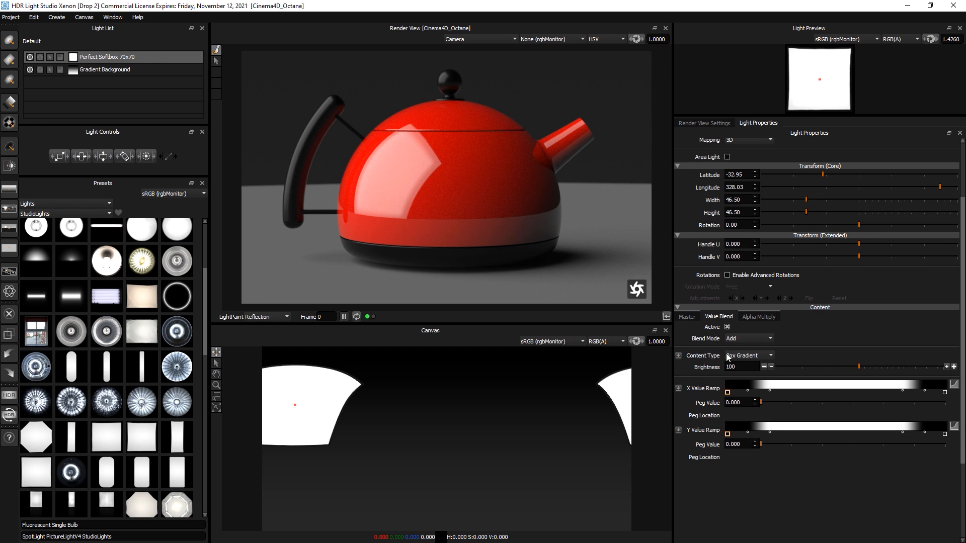
left_click(749, 355)
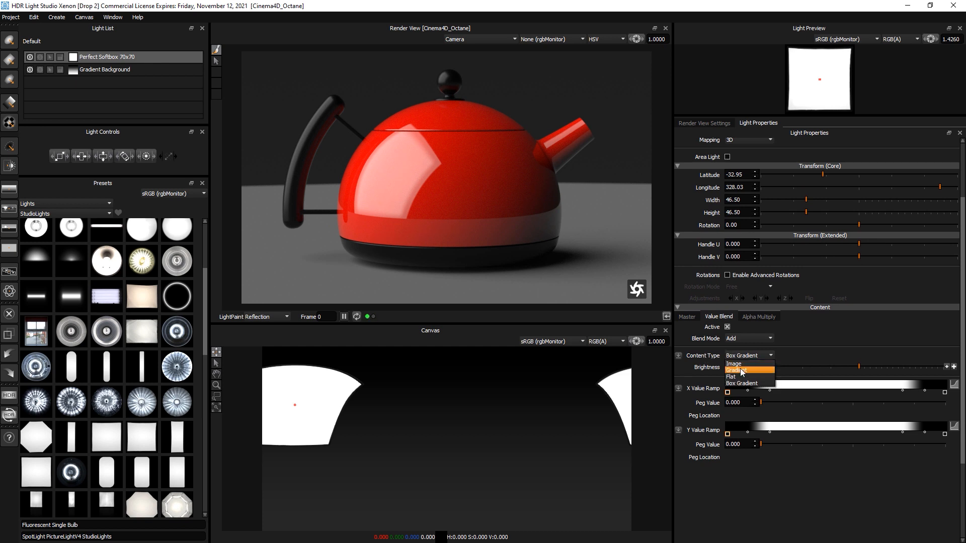
left_click(742, 373)
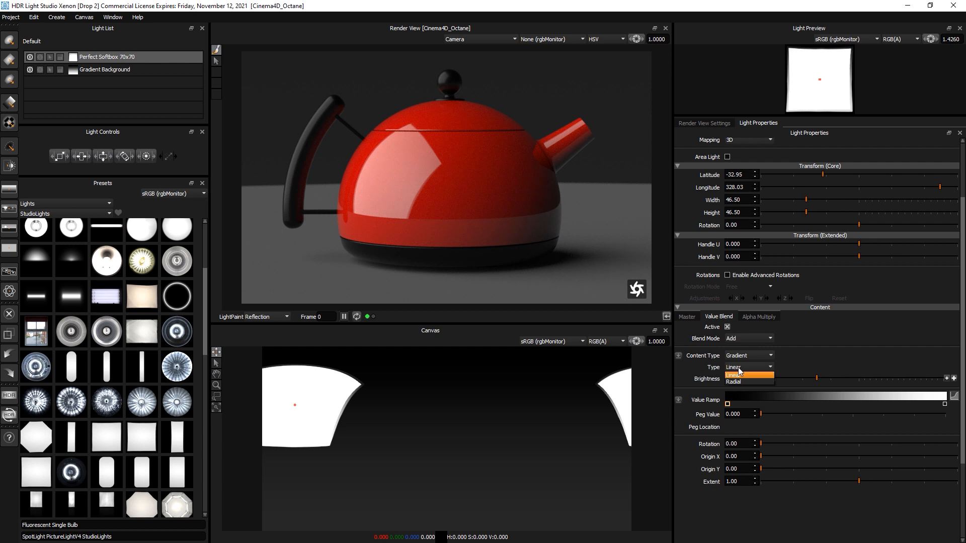
left_click(734, 381)
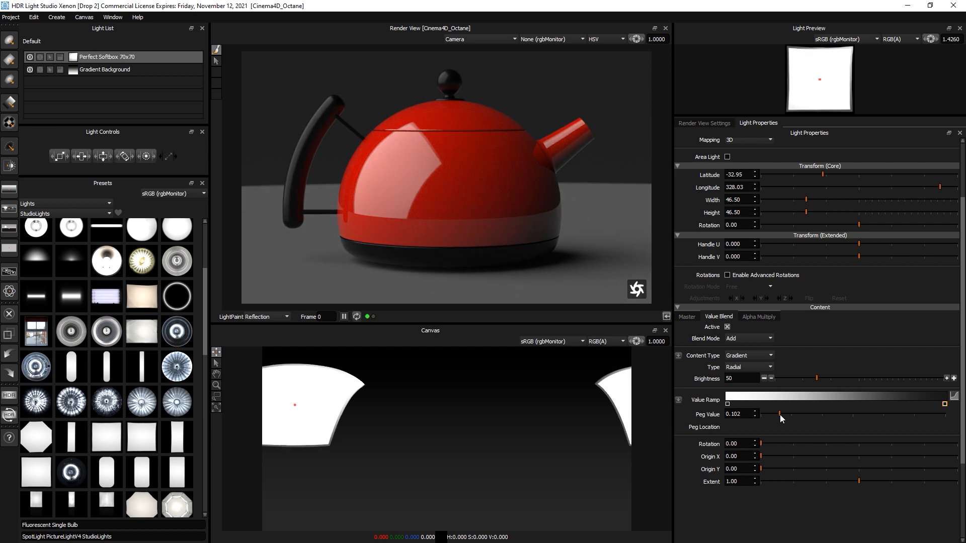
mouse_move(745, 342)
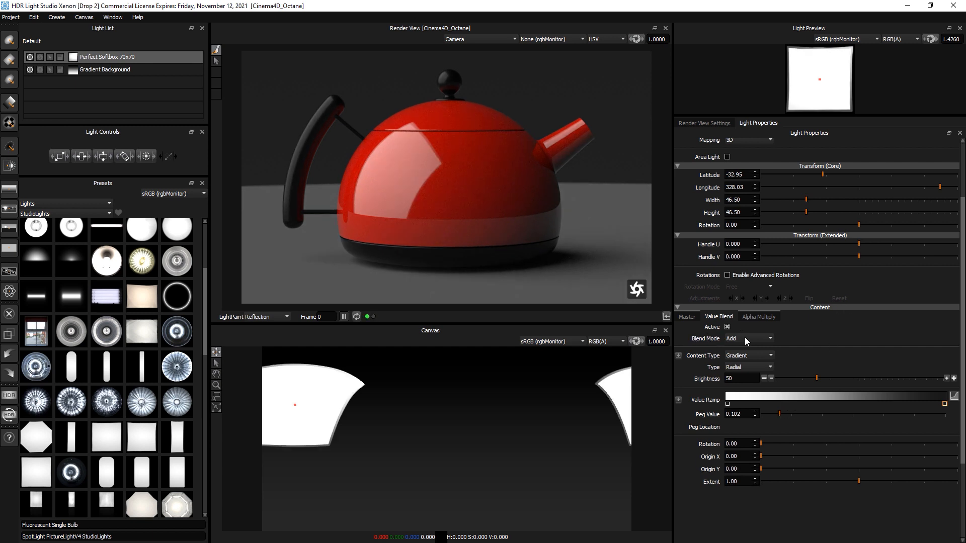
- Switch the Value Blend mode from Add to Multiply so the softbox falls off and the render dims
left_click(747, 338)
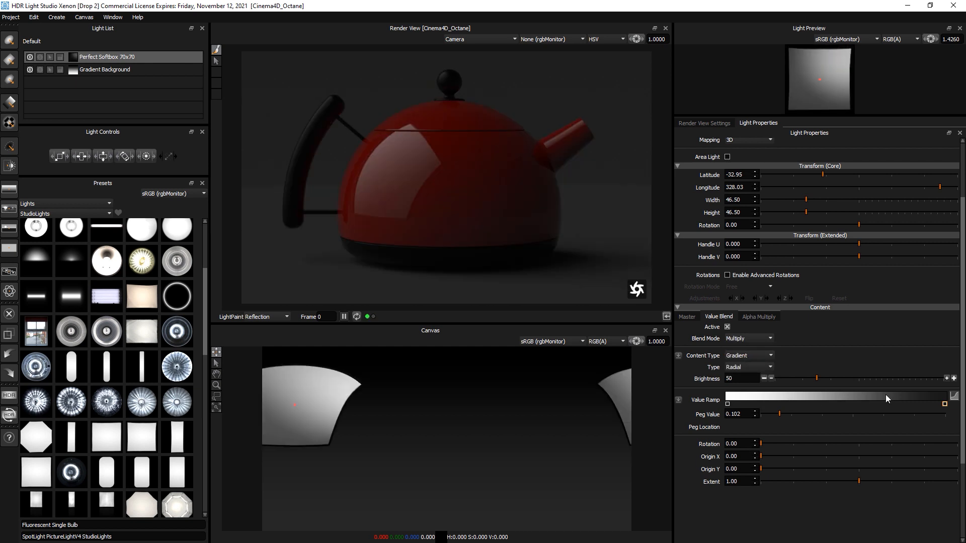
mouse_move(865, 396)
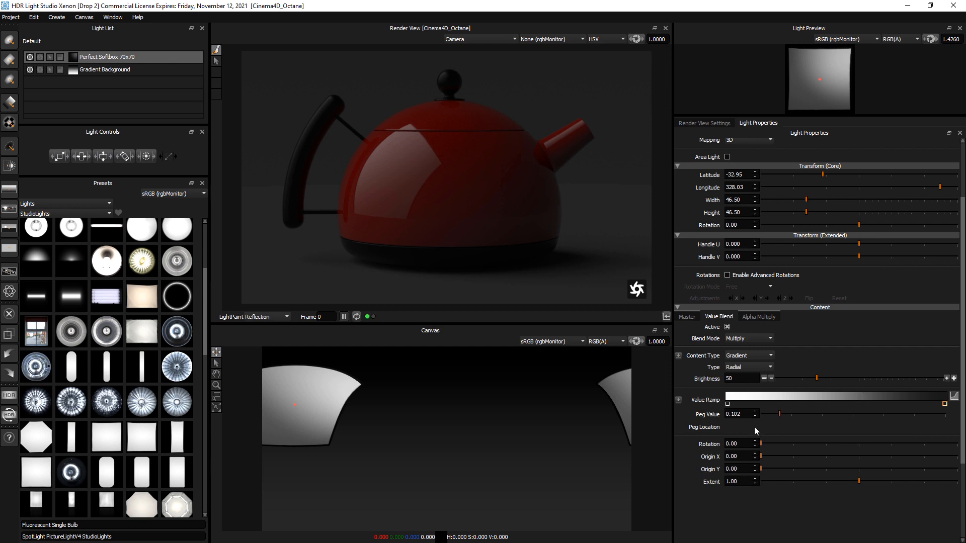
- Place the gradient origin at X 0.50, Y 1.00 with extent 1.23
left_click(739, 455)
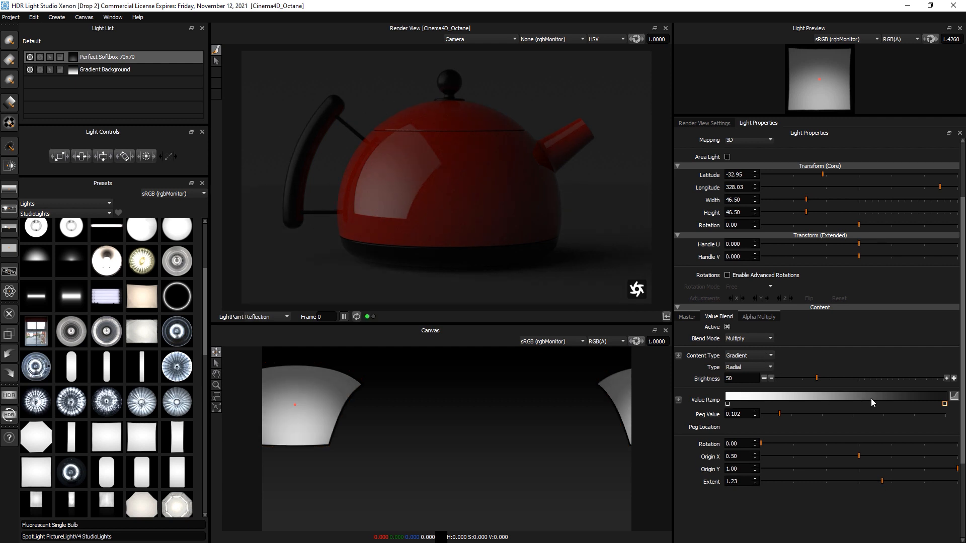
- Reshape the falloff ramp as a Bezier curve with an added peg at 0.338
left_click(953, 395)
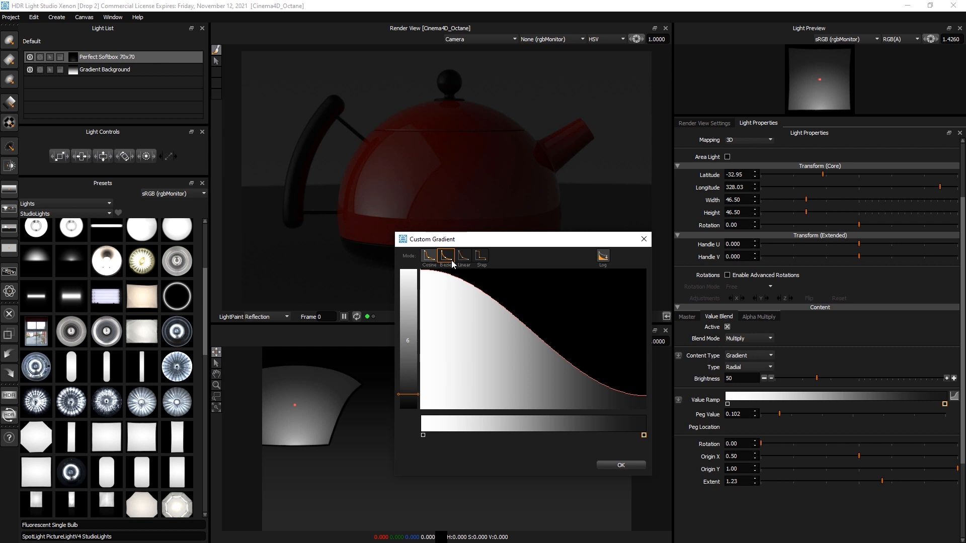
left_click(462, 257)
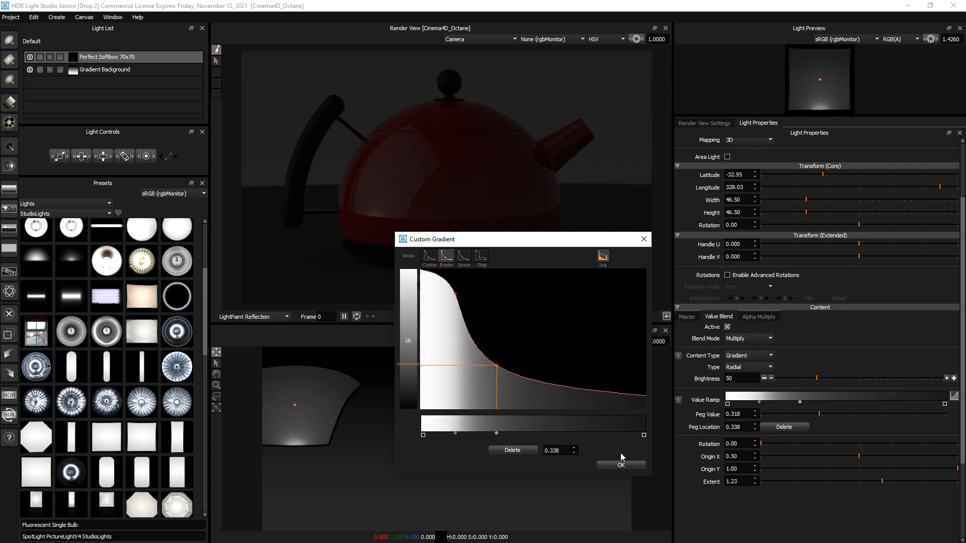
- Apply the custom gradient and raise brightness to 200 with extent 0.50 and Origin Y 0.81
left_click(620, 464)
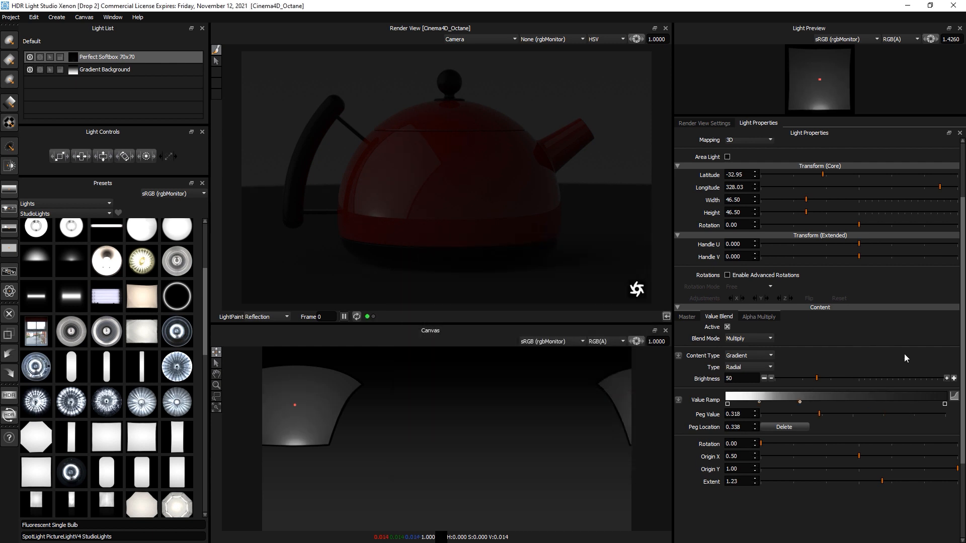
left_click(948, 378)
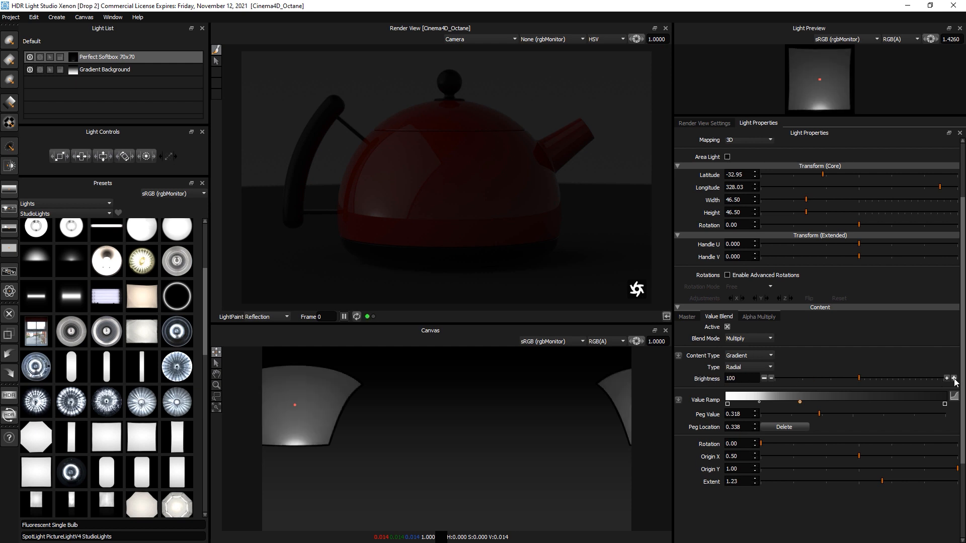
left_click(953, 376)
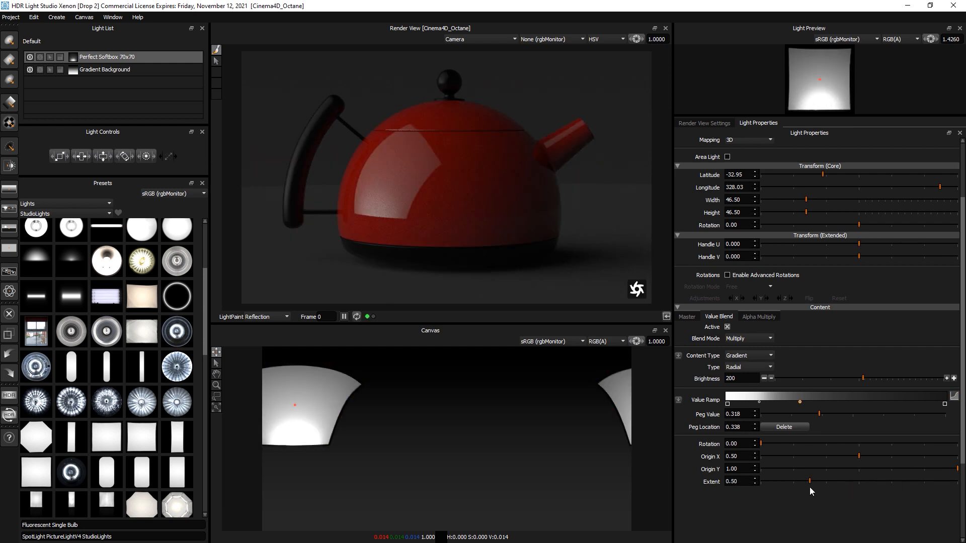
mouse_move(933, 472)
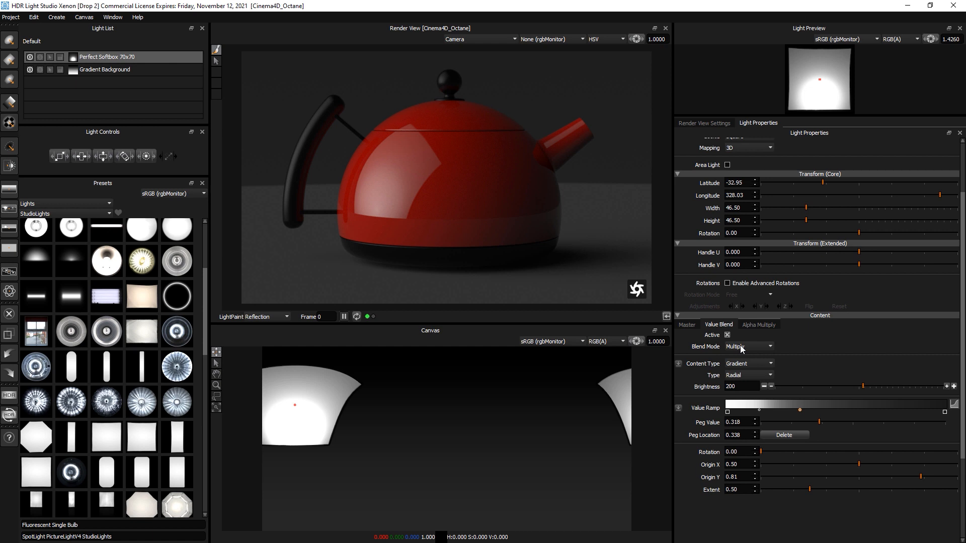
mouse_move(743, 365)
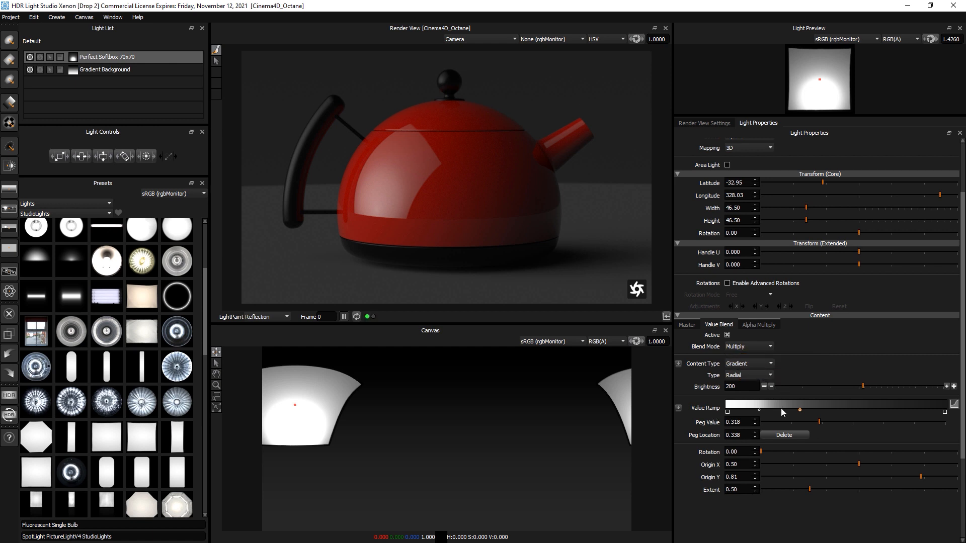
mouse_move(854, 464)
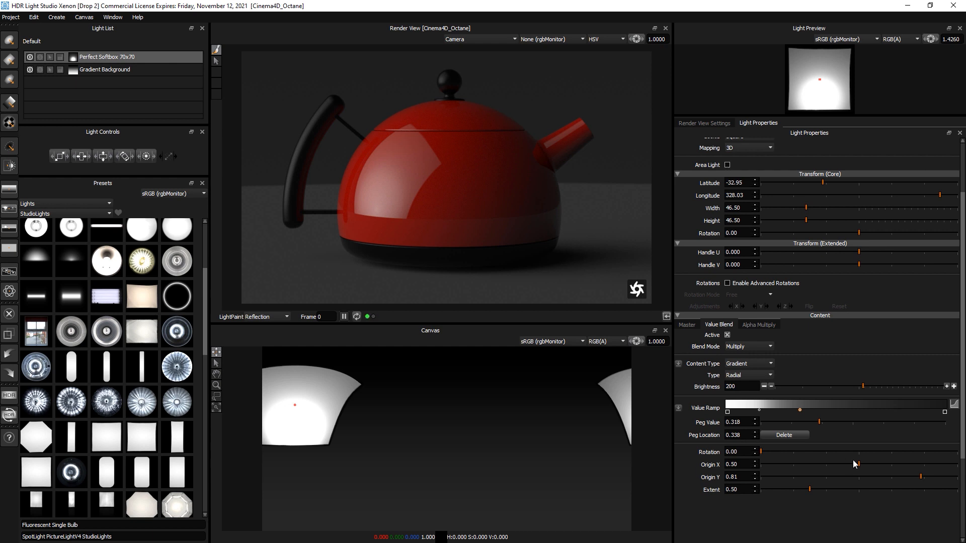